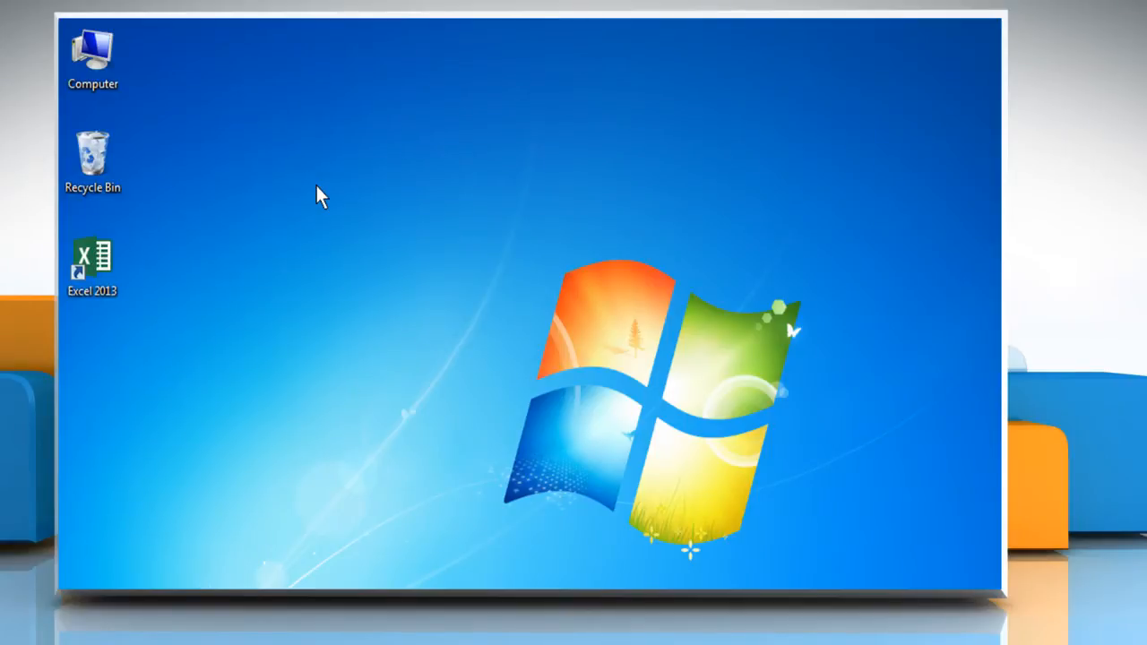
Step: Launch Excel 2013 from its desktop shortcut
left_click(92, 264)
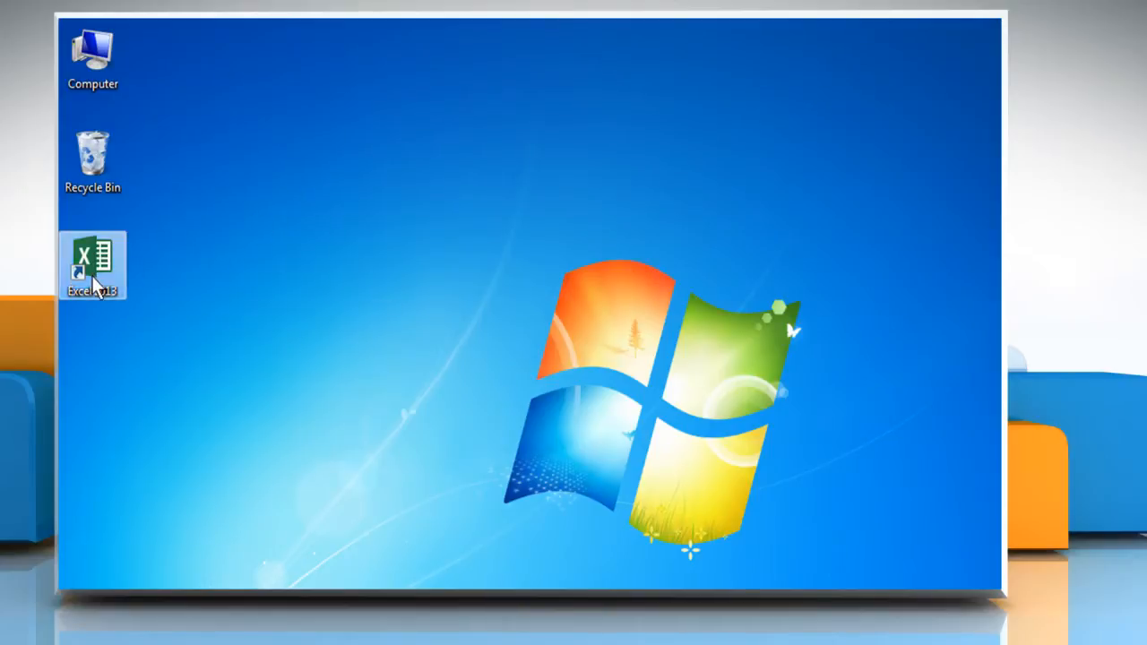
double_click(93, 265)
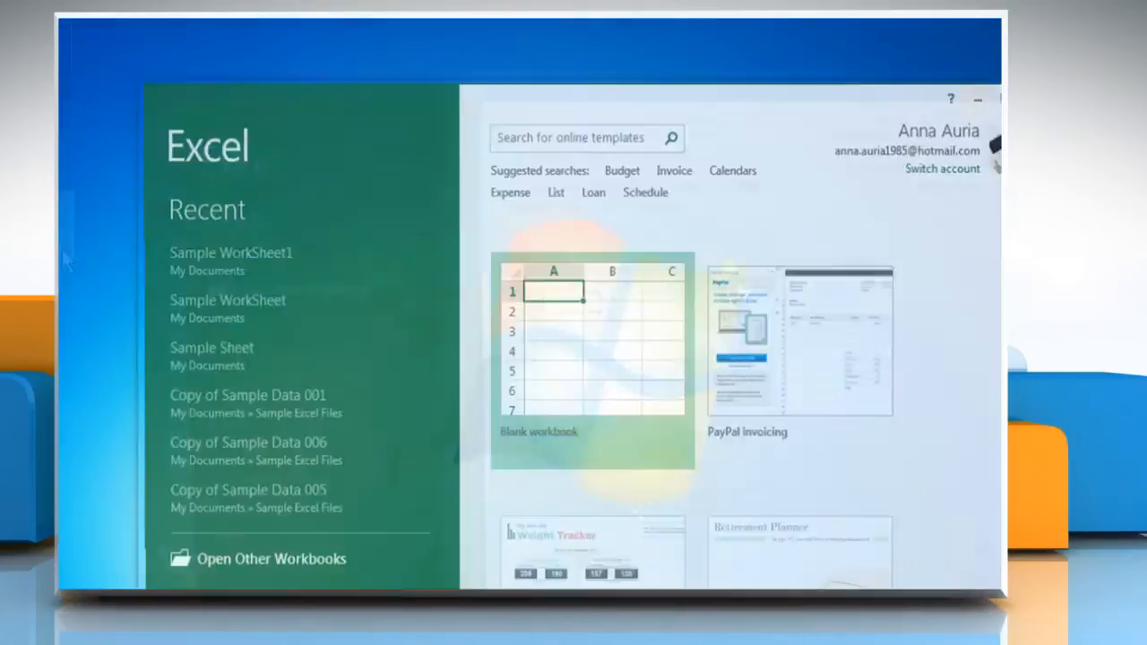
Step: Open Sample WorkSheet1 and select the Cash Flow table on the Budget Planner sheet
left_click(231, 253)
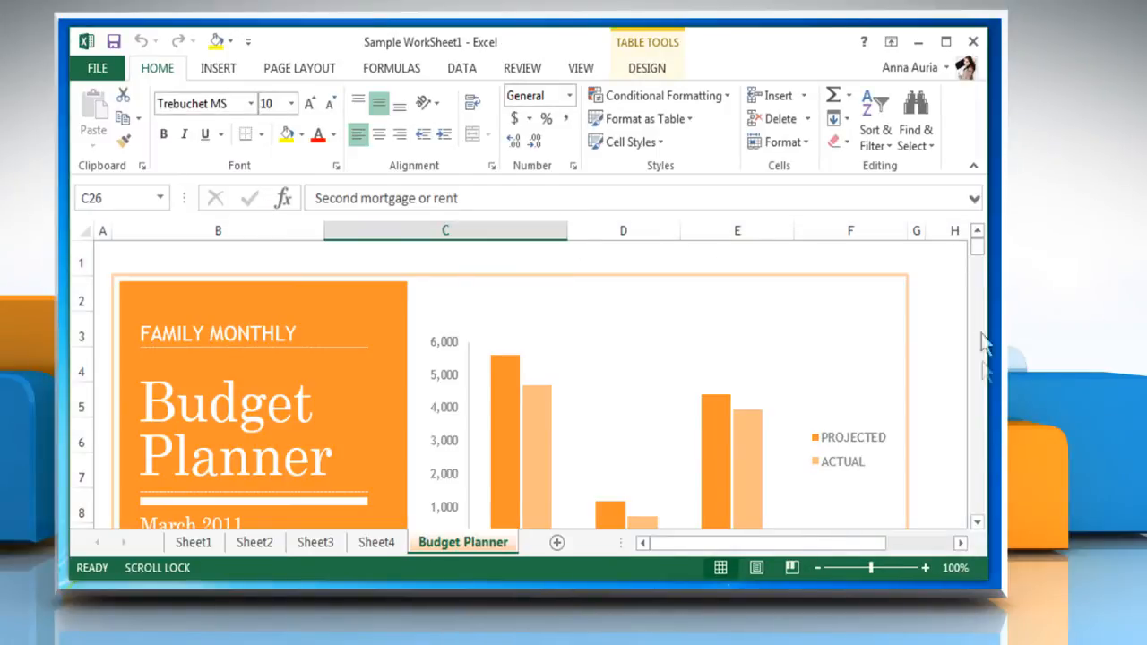
scroll("down", 3)
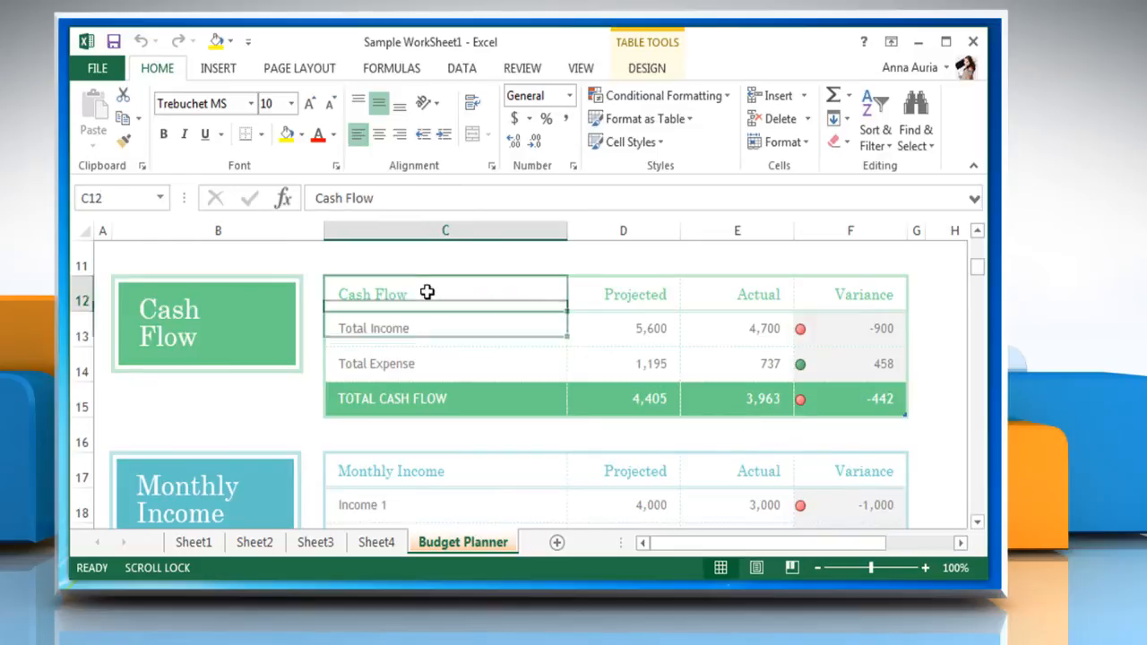
left_click_drag(426, 294, 846, 405)
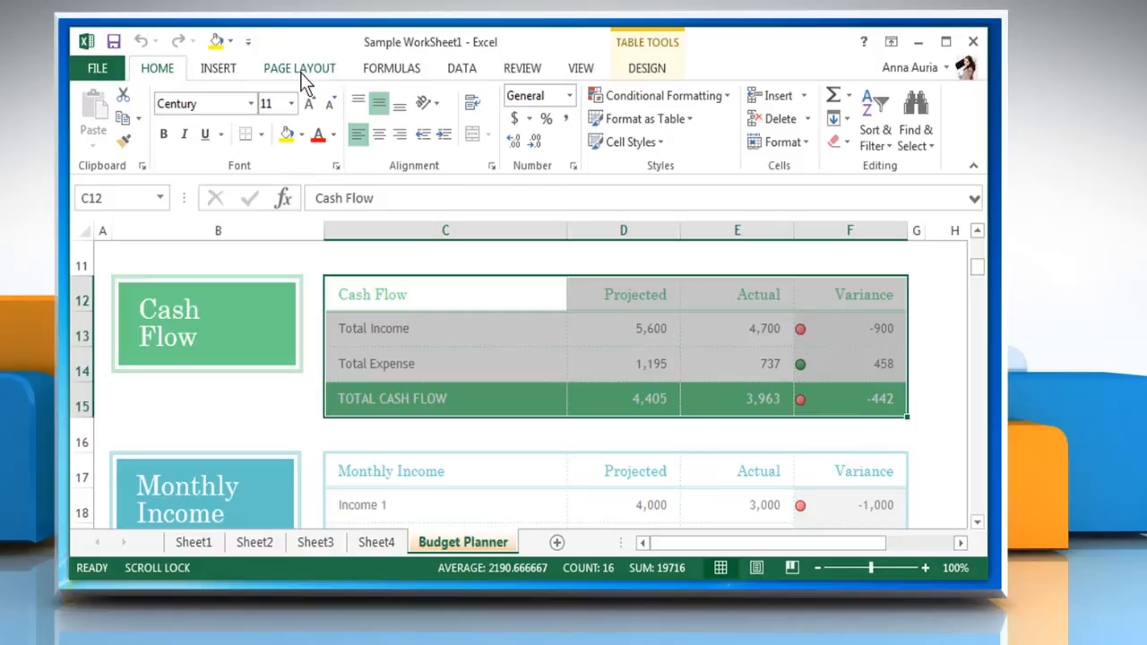
Step: Show the Page Layout Print Area options for the selected Cash Flow table
left_click(299, 68)
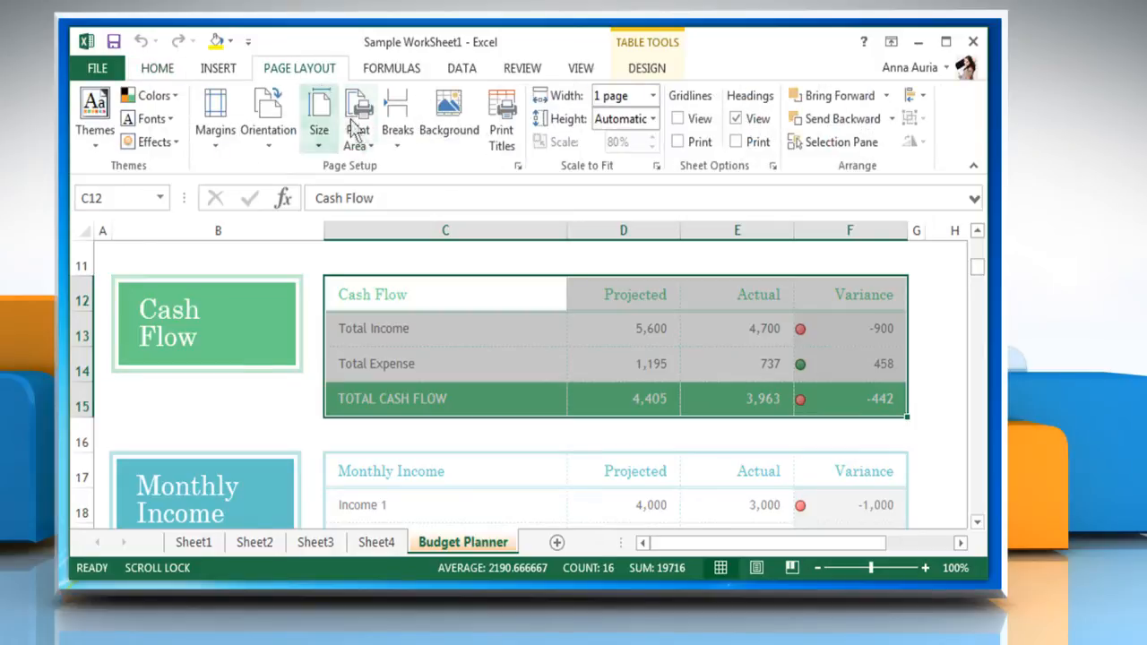
left_click(358, 116)
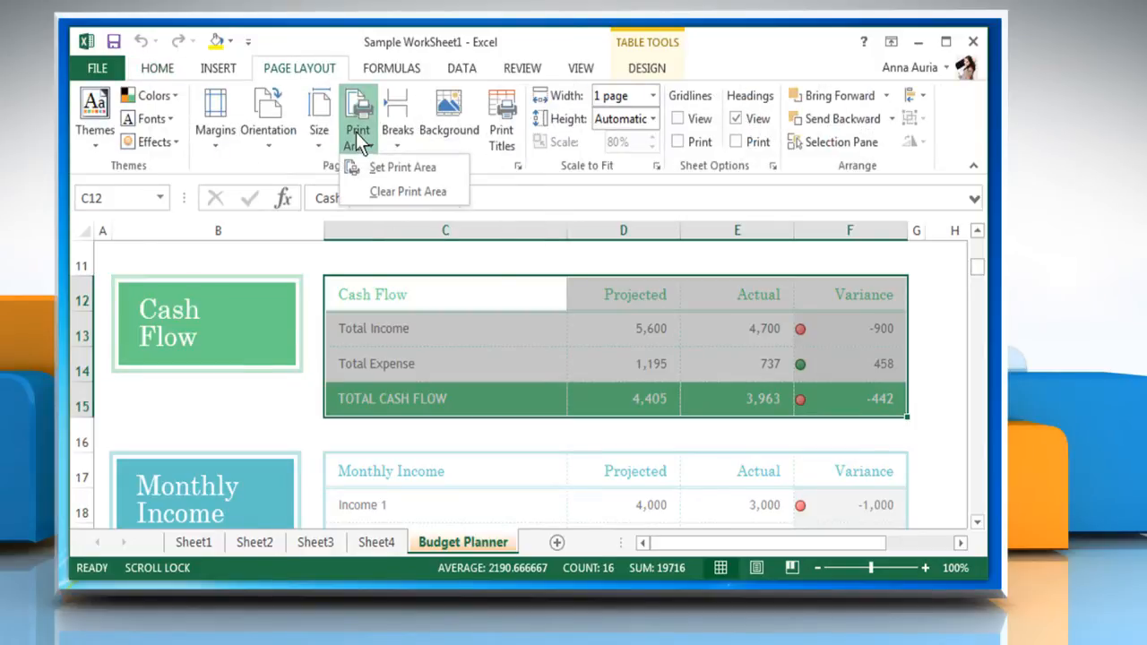
mouse_move(402, 168)
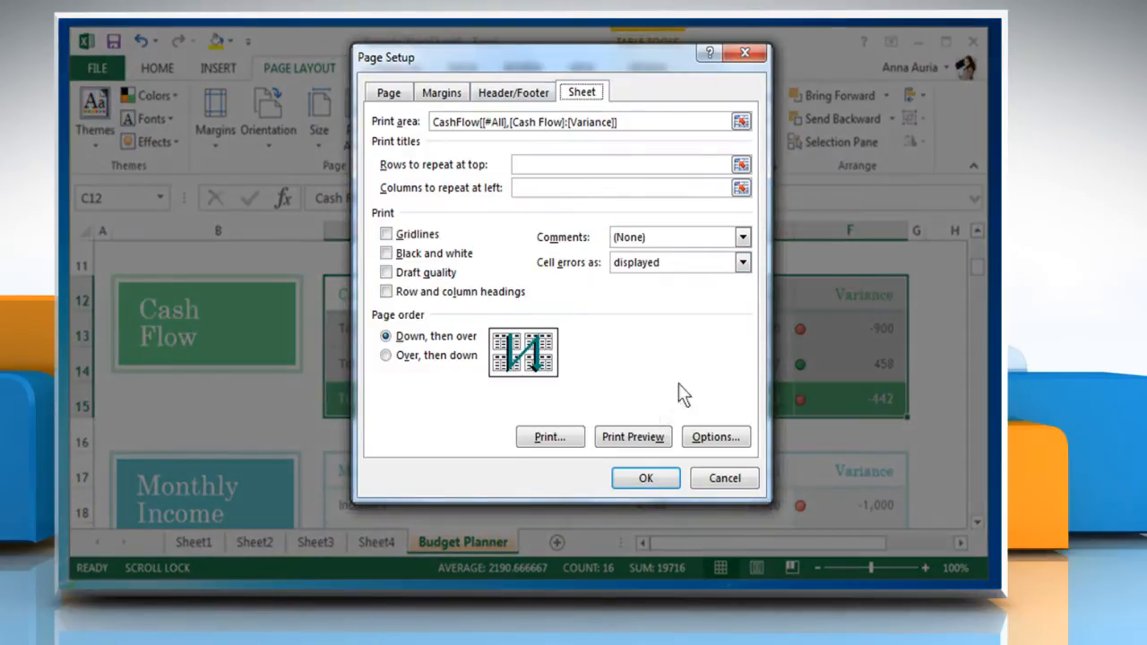
Step: Preview the Cash Flow print area and print it on the Canon Inkjet iP1700
left_click(632, 436)
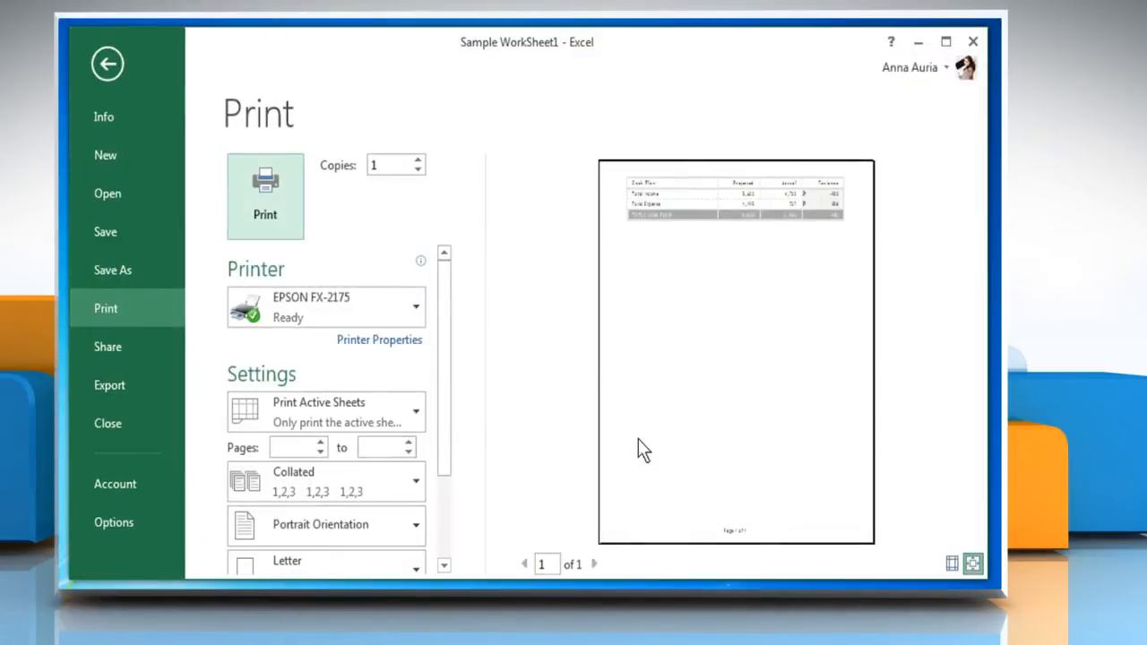
mouse_move(757, 210)
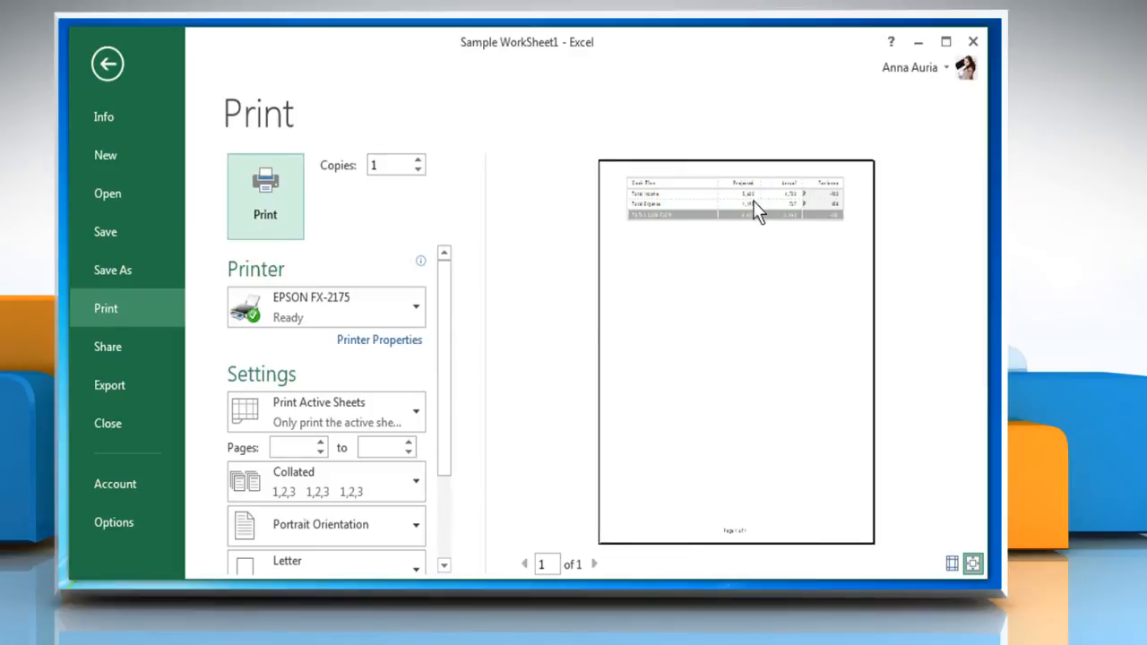
mouse_move(670, 249)
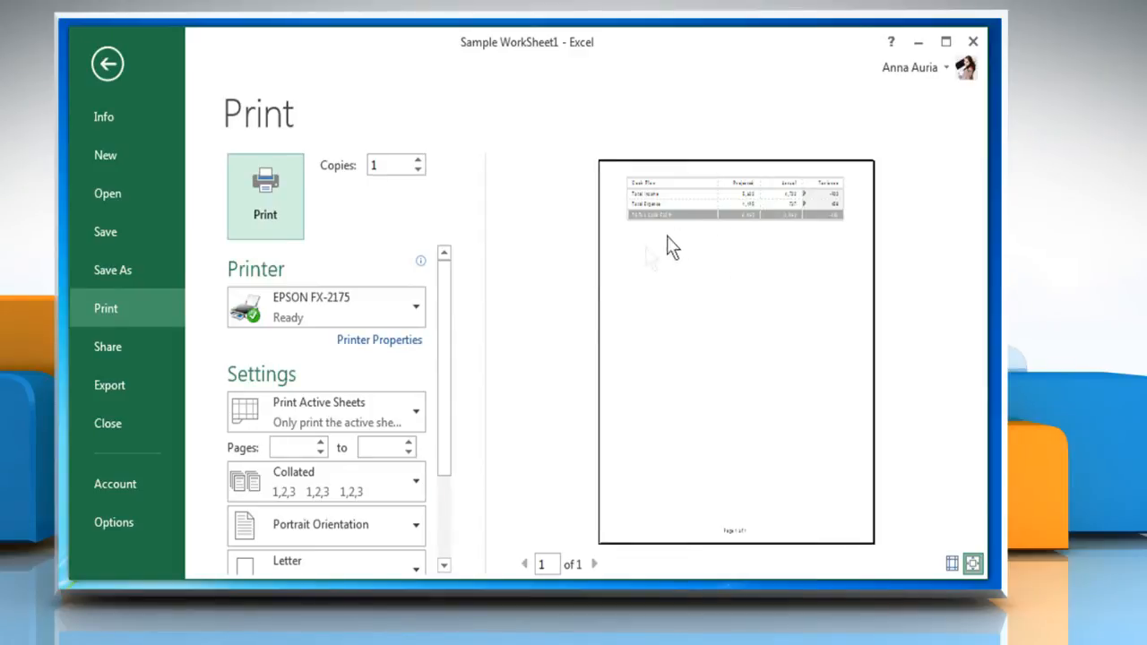
left_click(325, 306)
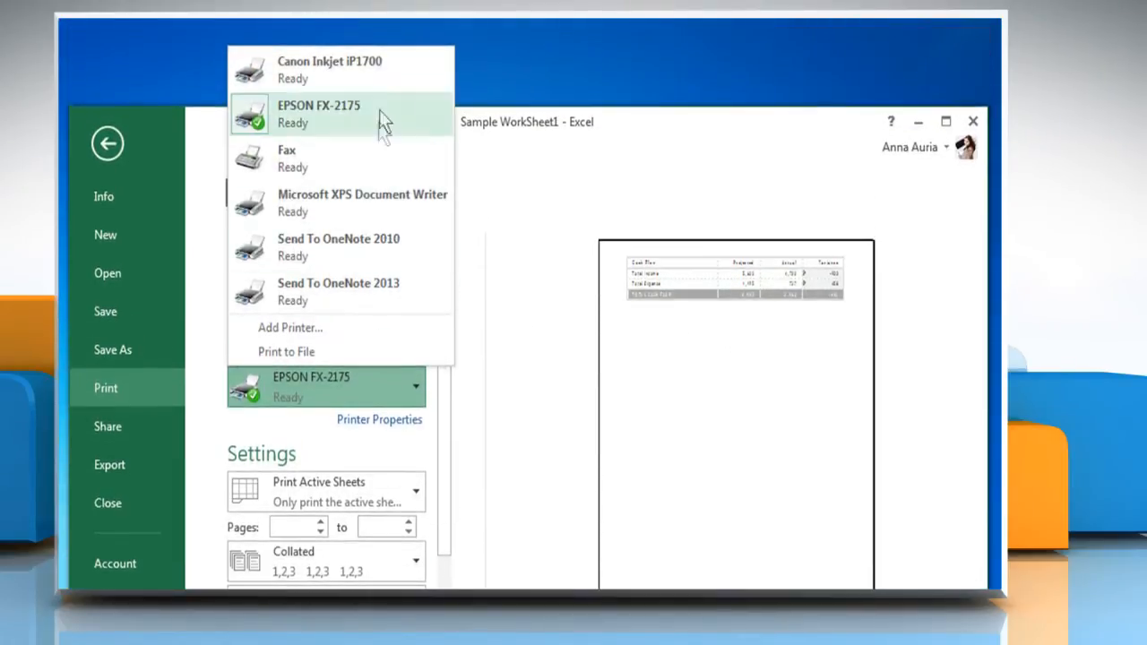
left_click(329, 69)
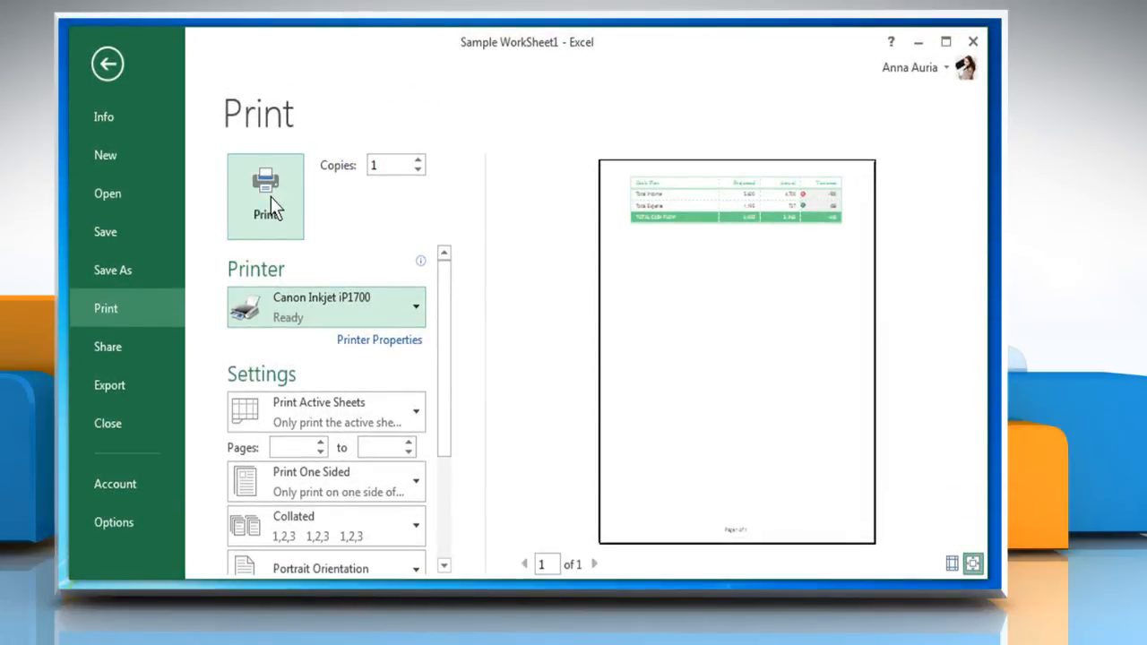
left_click(107, 63)
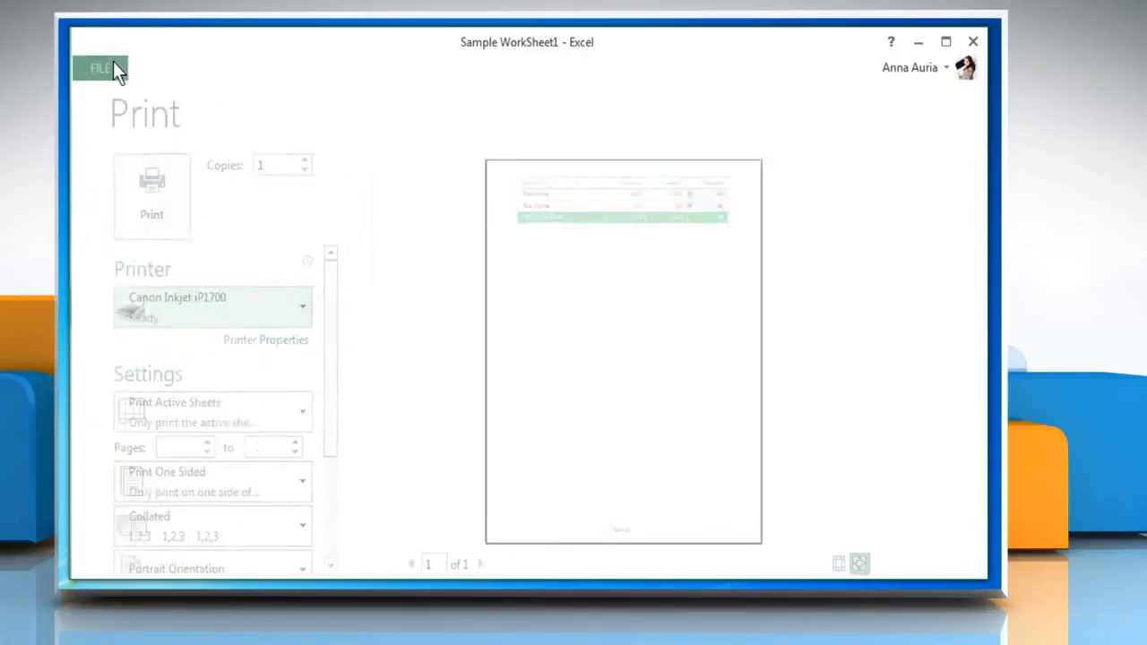
Step: Clear the Cash Flow print area and scroll down to the Monthly Income table
left_click(99, 68)
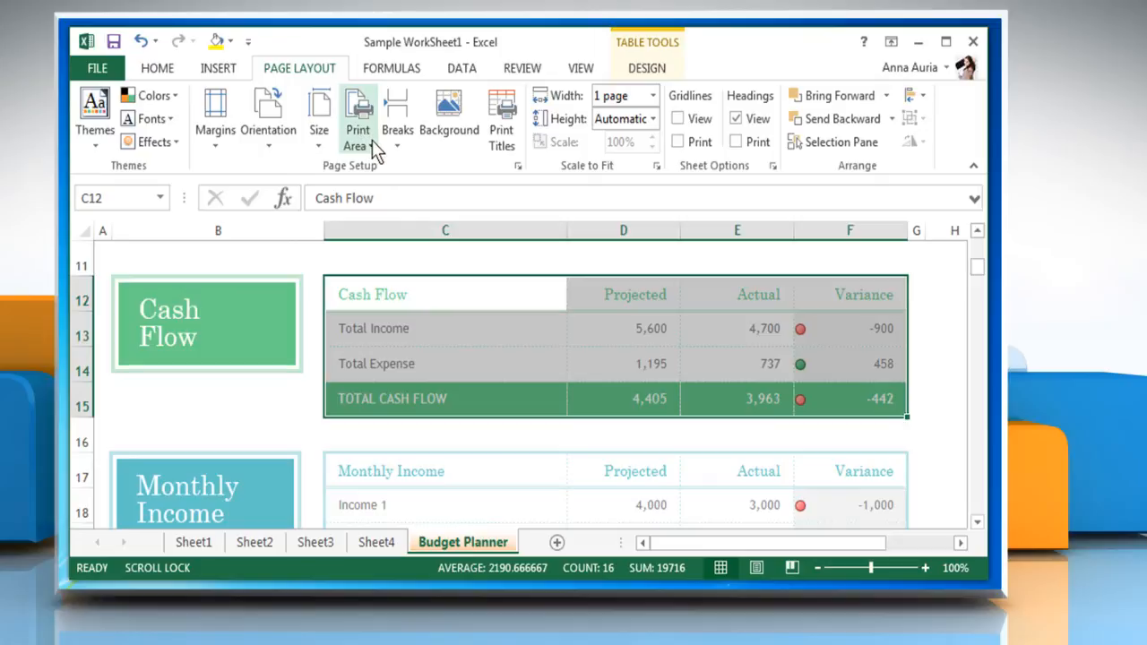
left_click(358, 117)
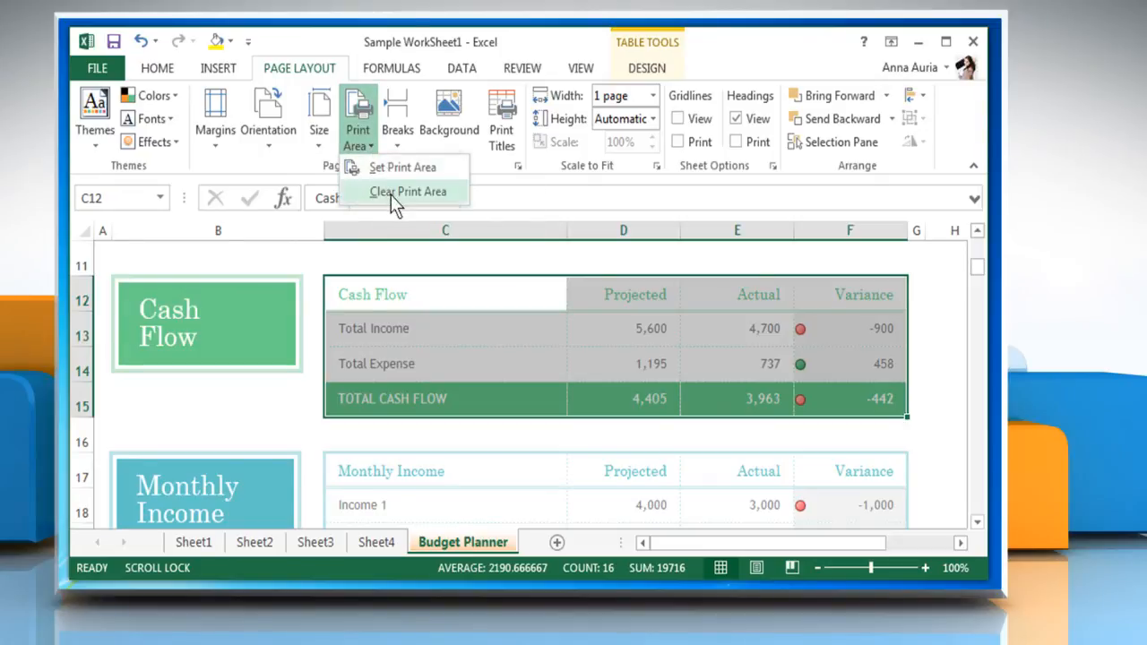
left_click(408, 191)
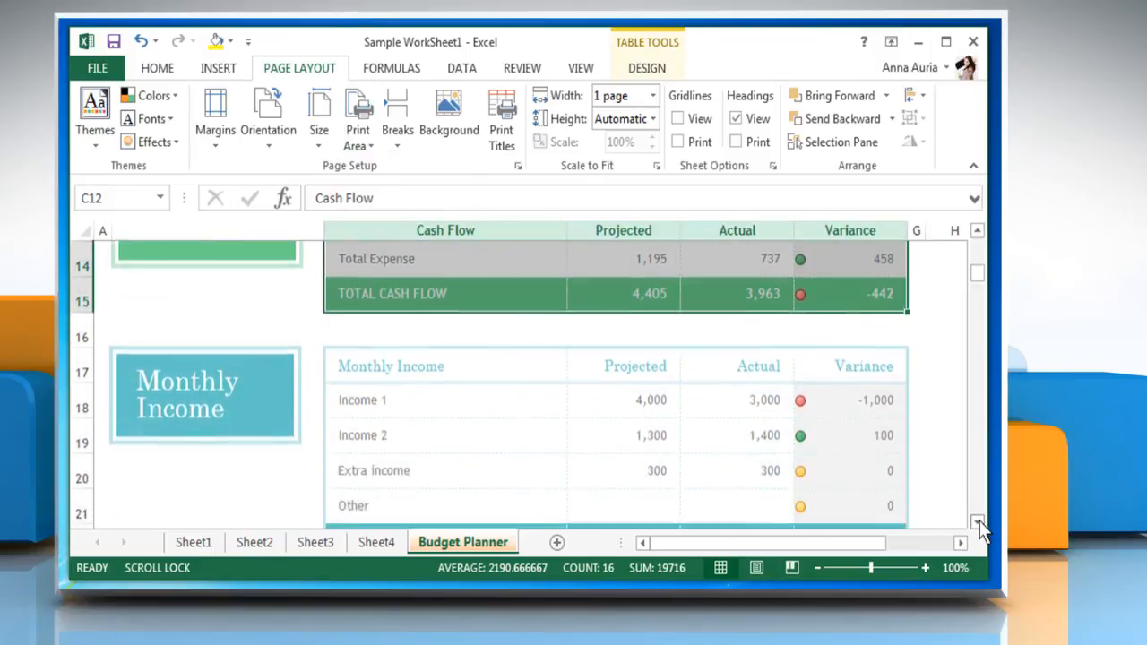
scroll("down", 3)
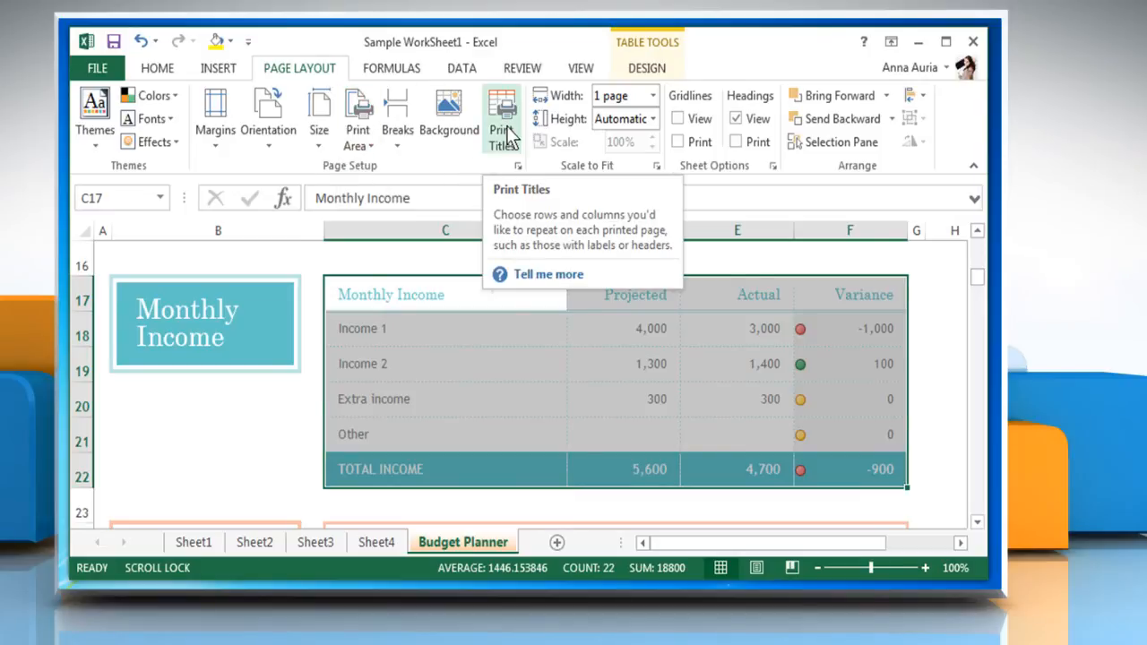
Step: Preview the Monthly Income print area through Page Setup and print it
left_click(502, 117)
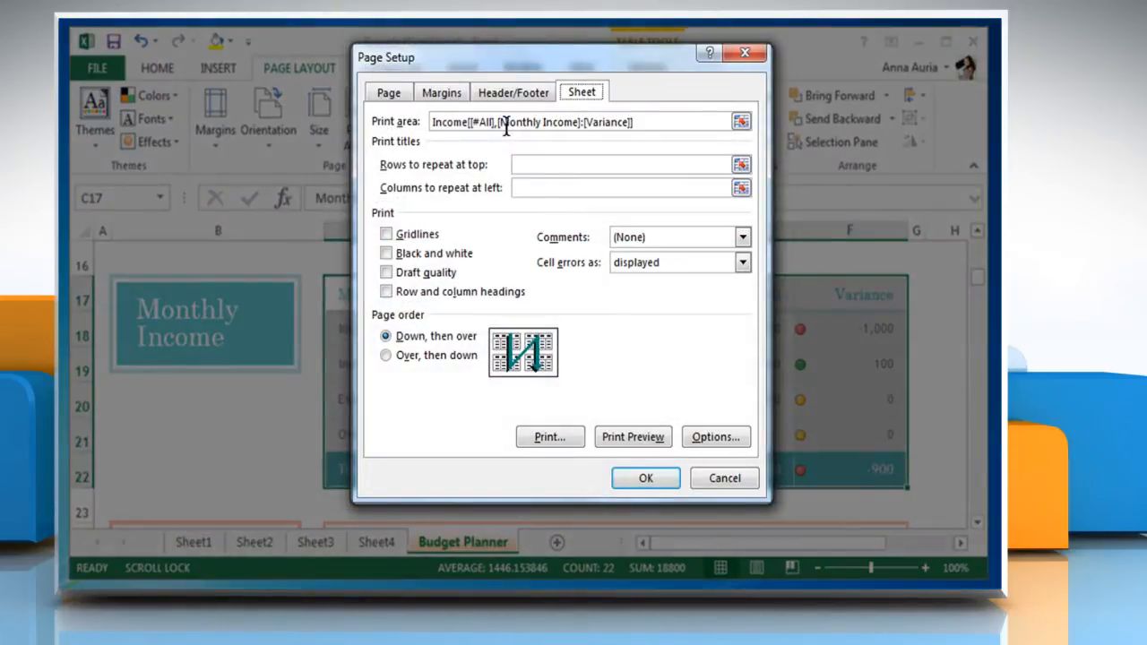
left_click(632, 436)
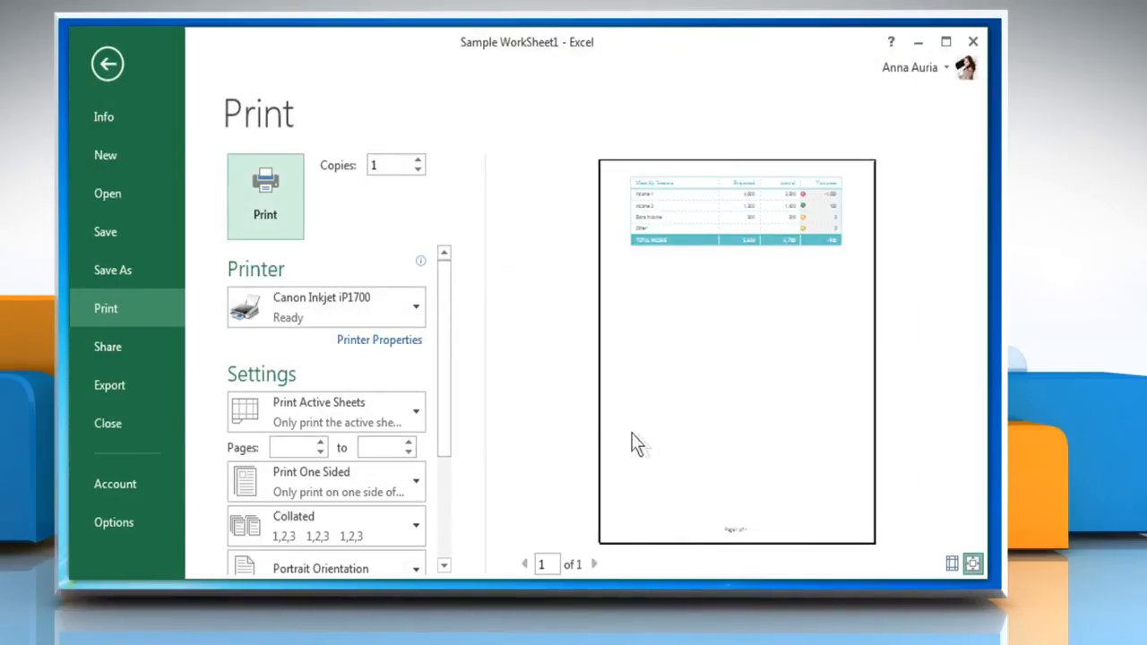
mouse_move(475, 377)
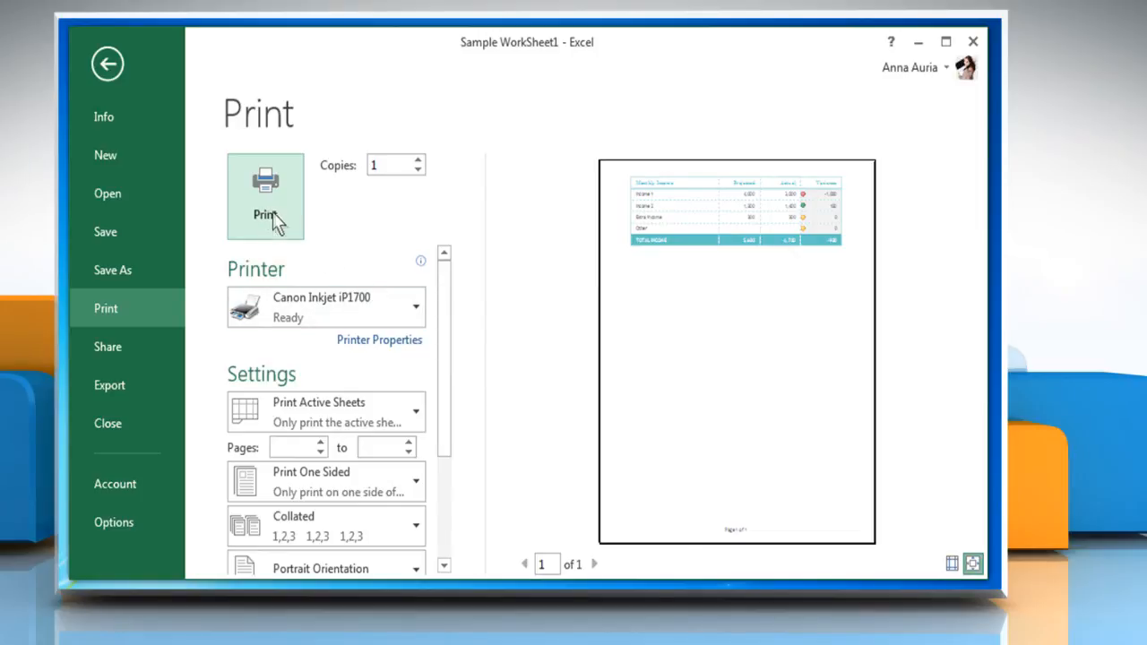
left_click(107, 64)
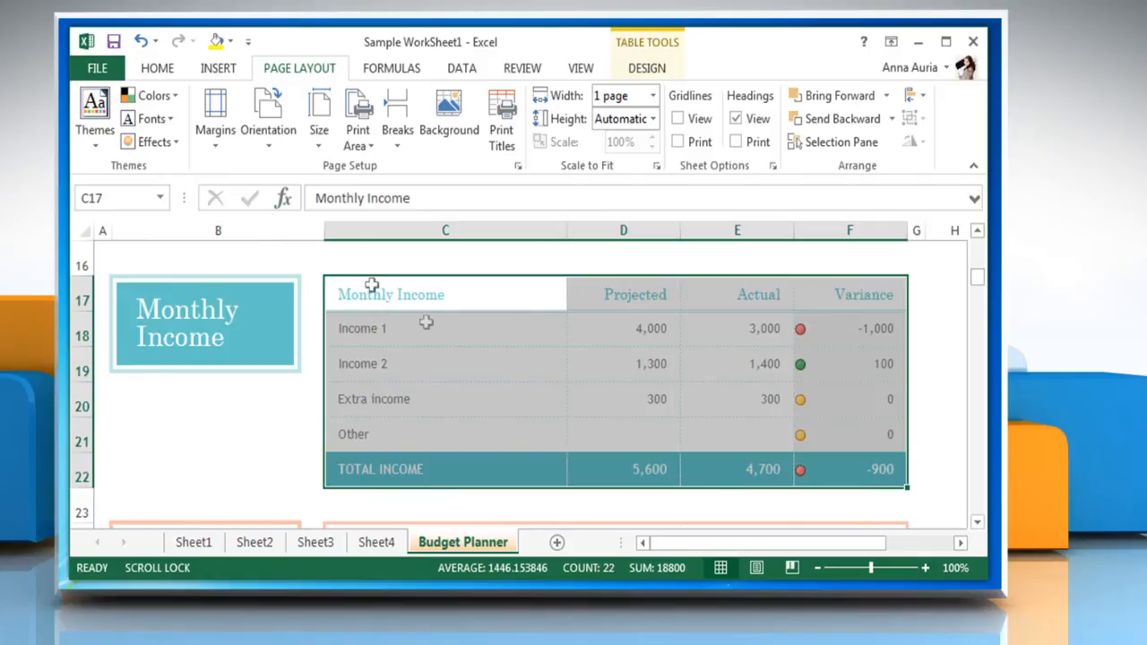
mouse_move(540, 403)
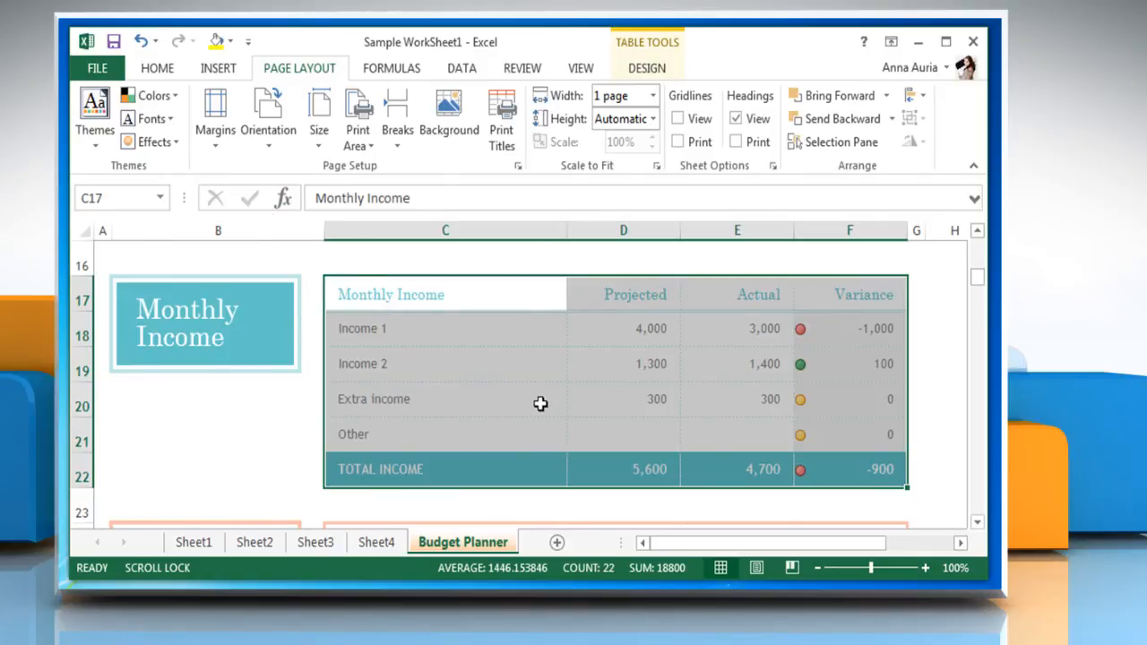